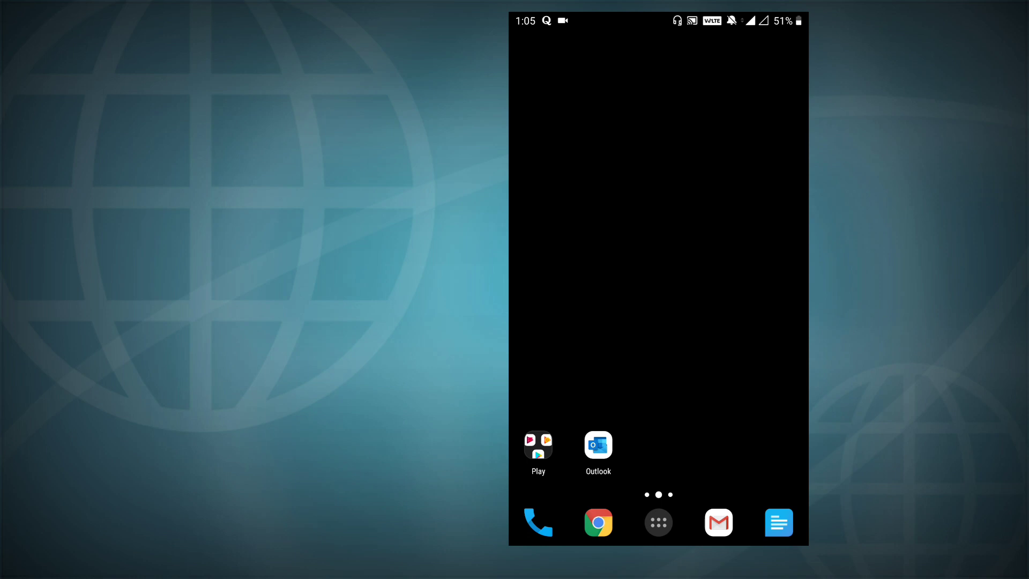
Step: Open the Play Store app search from the home screen's app drawer search bar
click(658, 522)
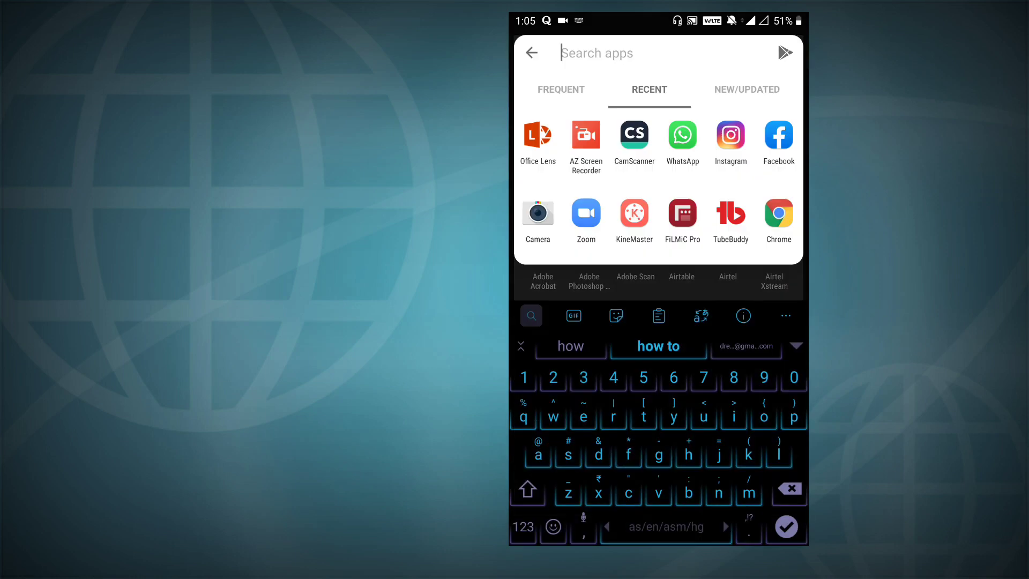
click(785, 53)
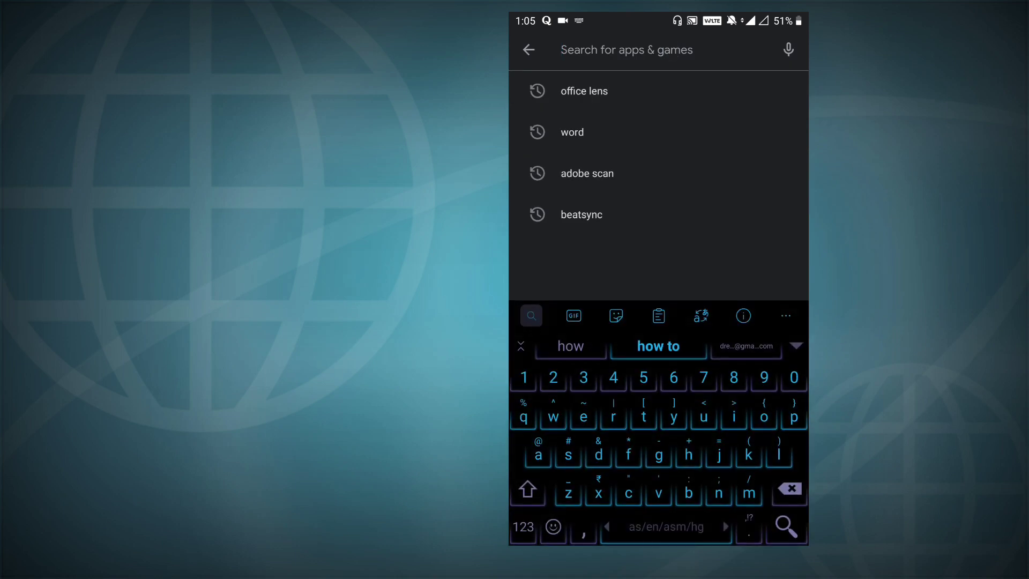
Step: Open Microsoft Office Lens from the 'office lens' search history and read its full description
click(582, 91)
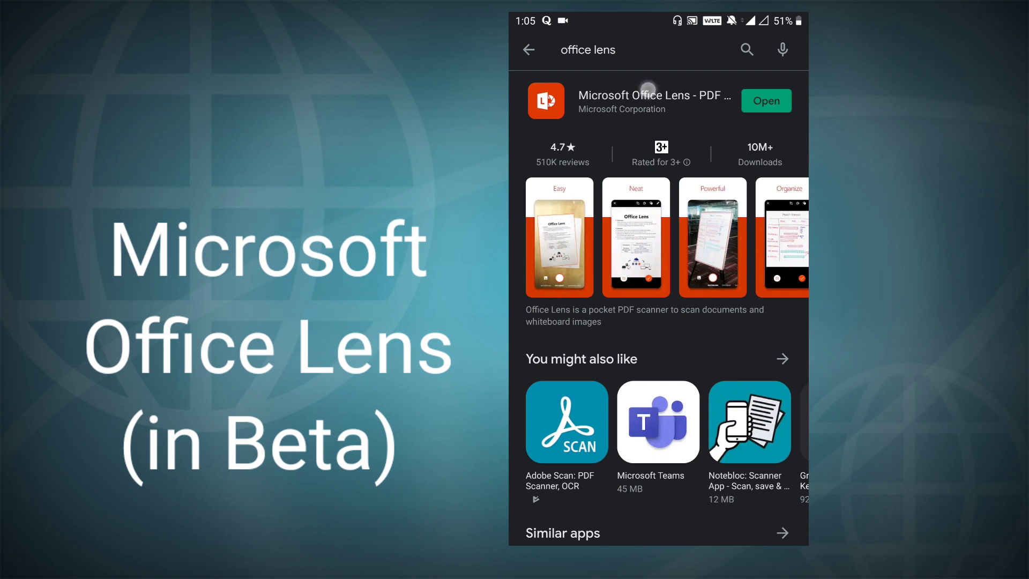
click(655, 100)
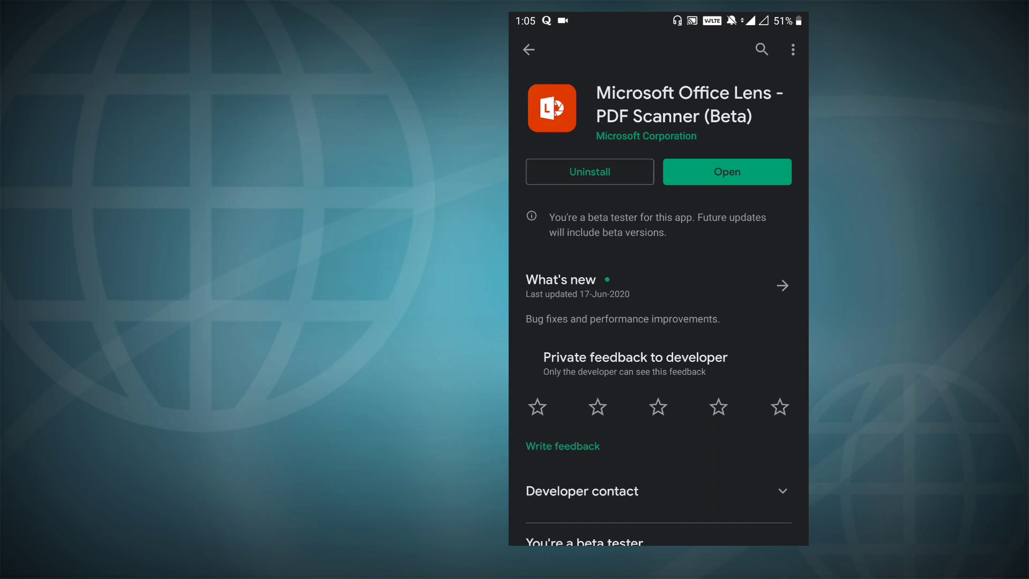
click(783, 286)
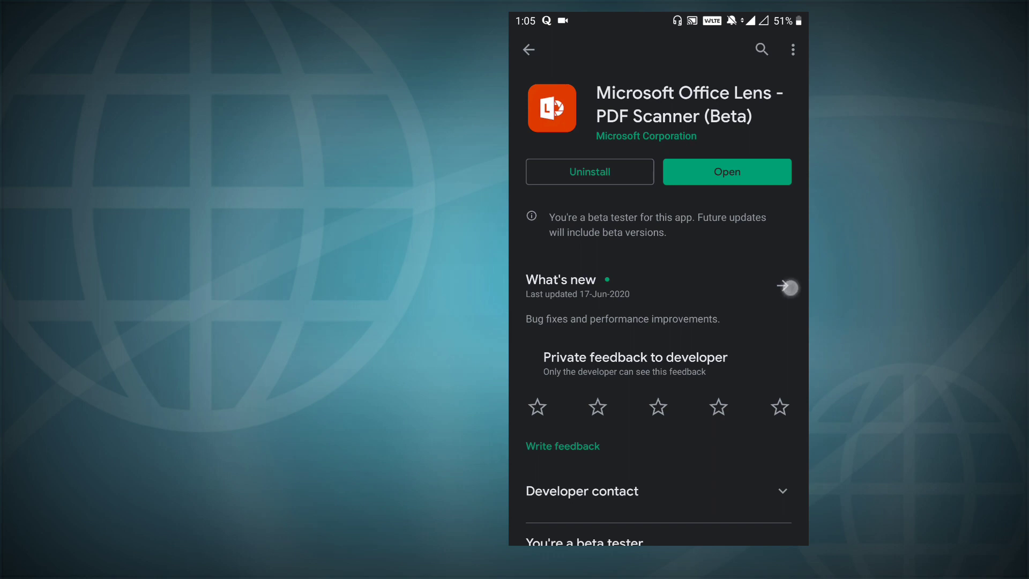
click(787, 287)
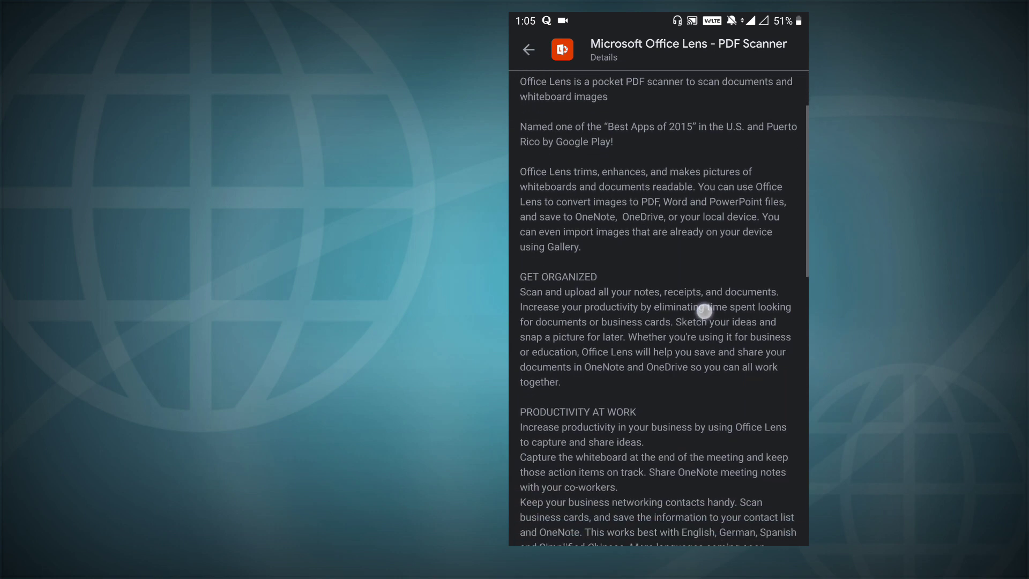
scroll(down, 3)
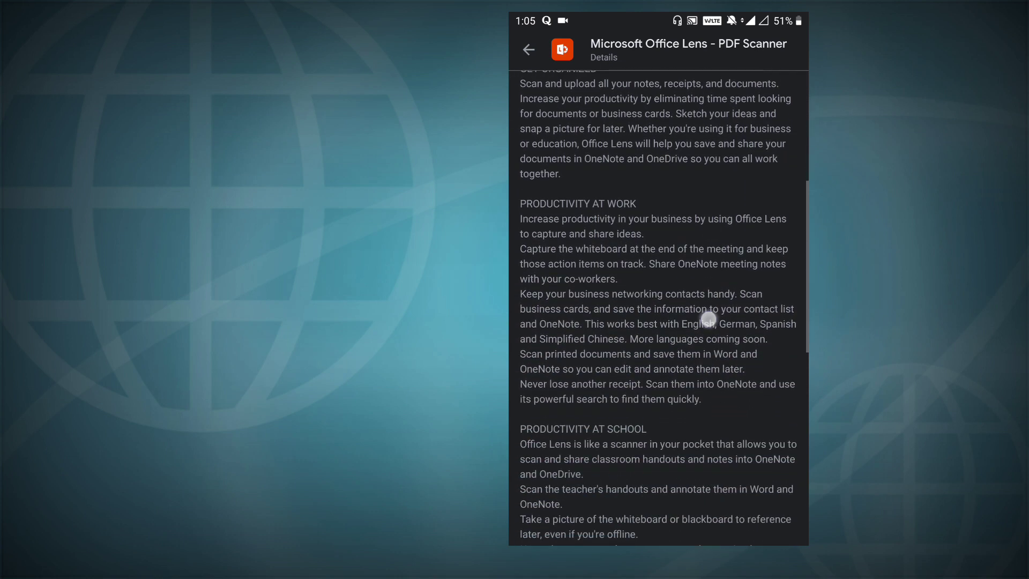
scroll(down, 3)
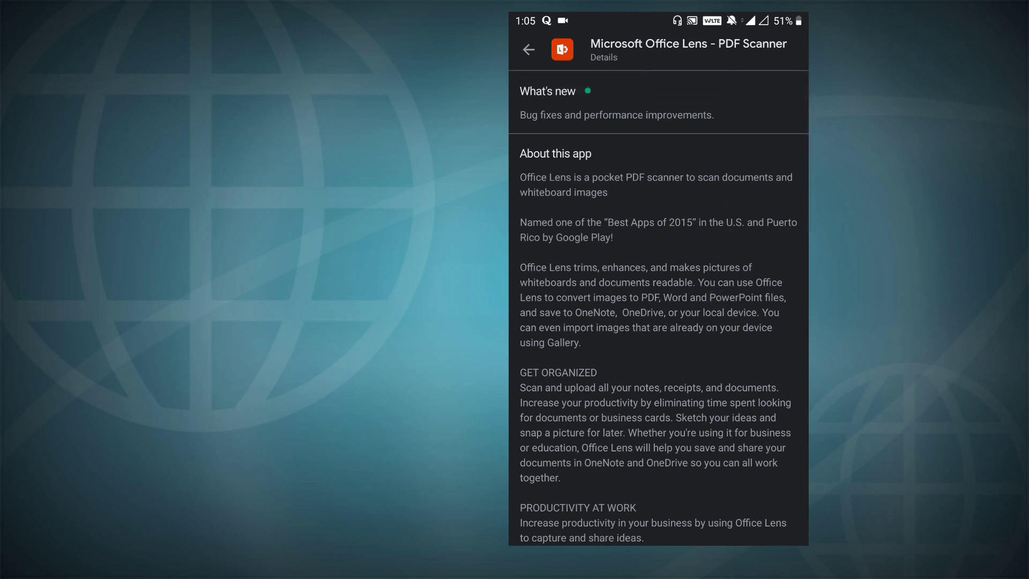
click(529, 50)
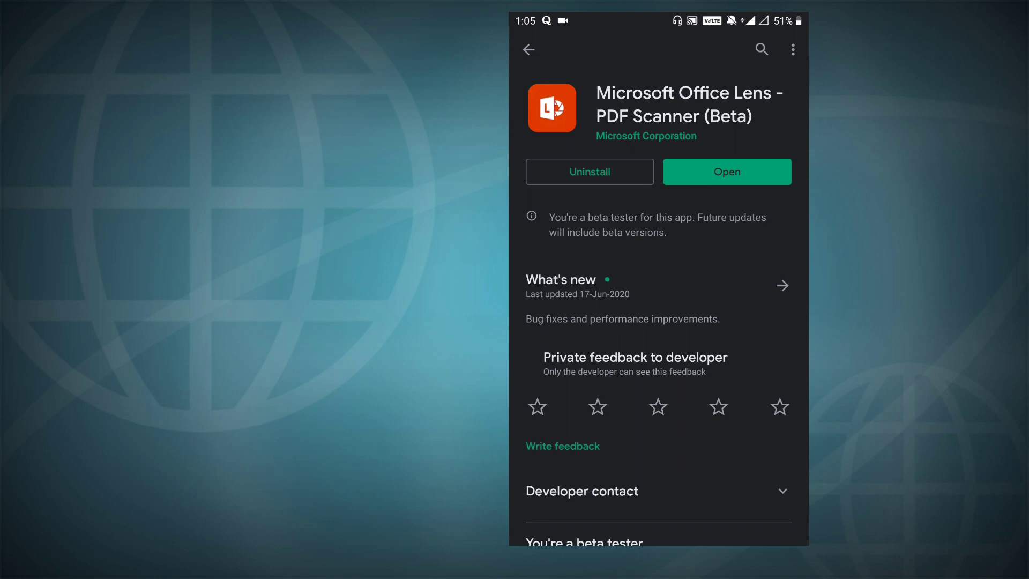
click(529, 50)
text(adobe)
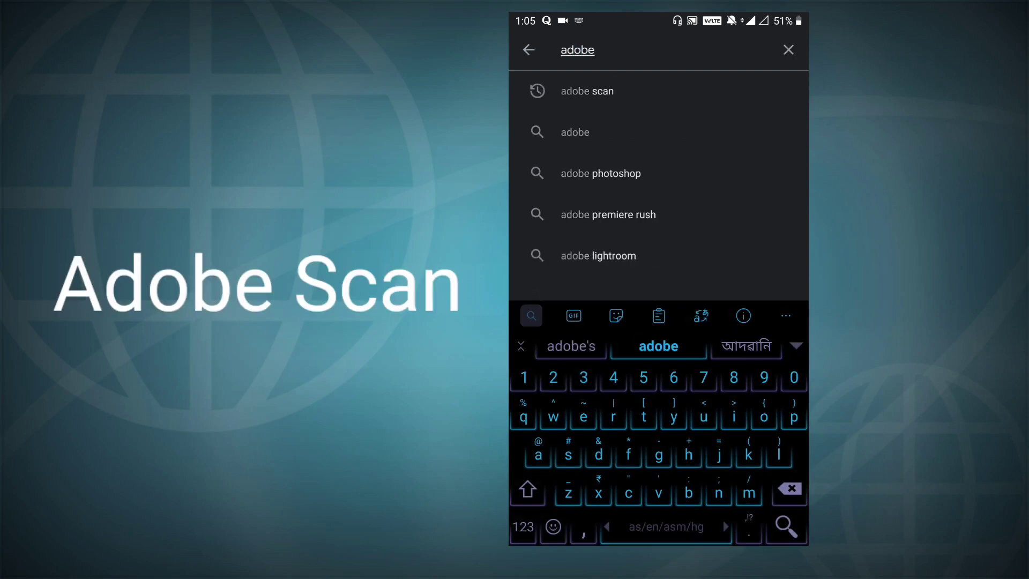
Step: Open Adobe Scan's listing from search and scroll through its description
click(587, 91)
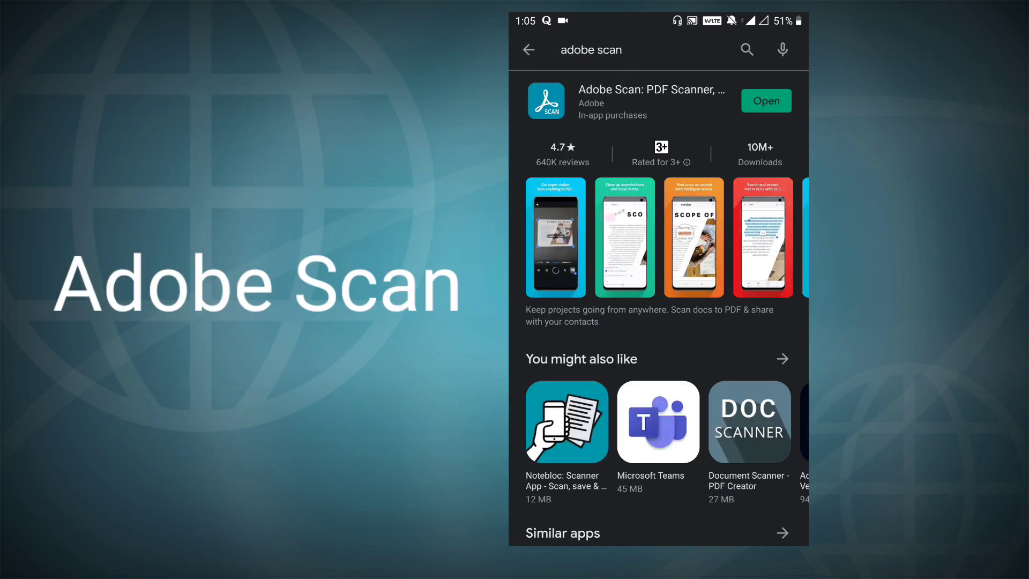
click(650, 102)
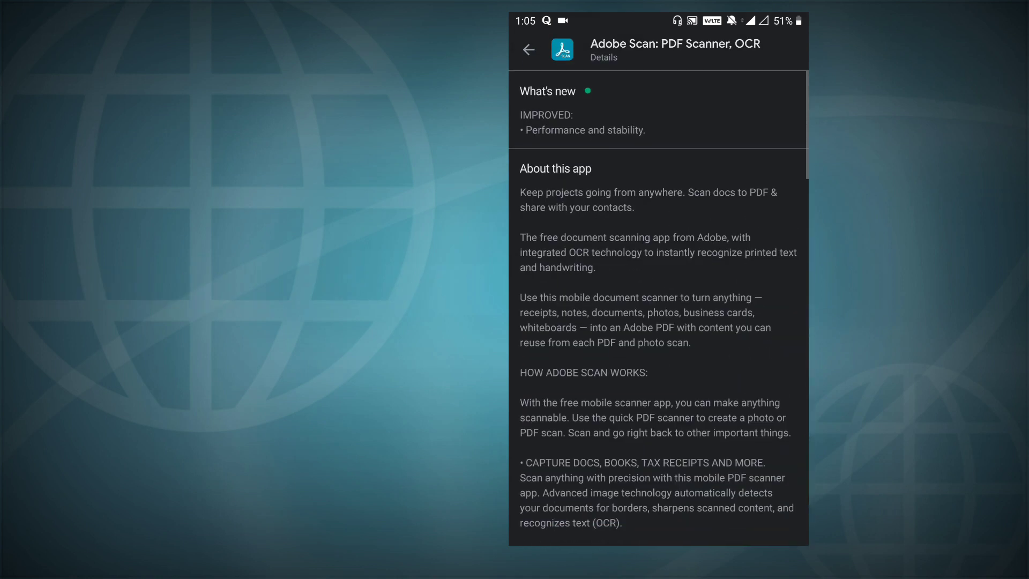
scroll(down, 3)
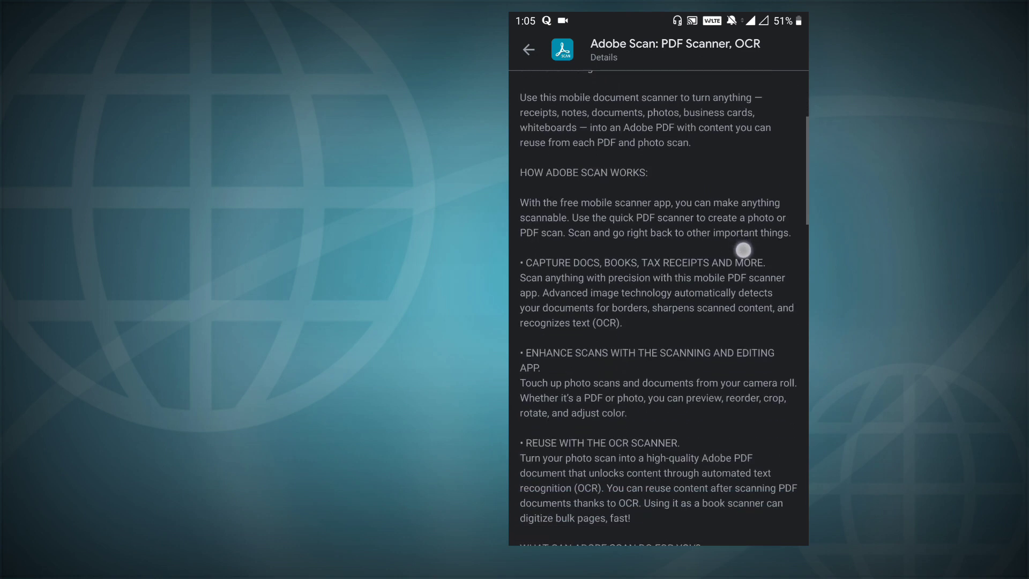
scroll(down, 3)
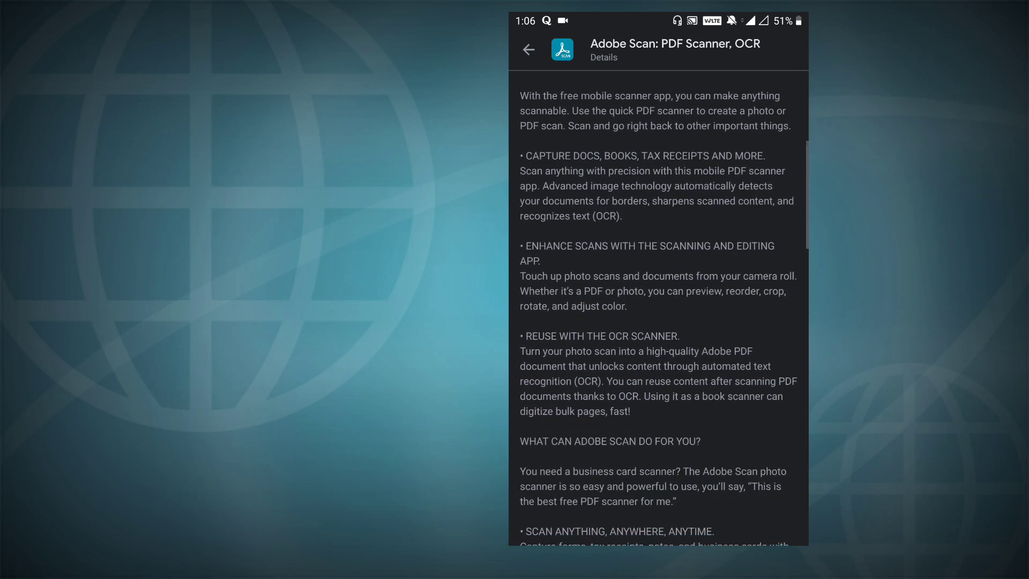
scroll(up, 3)
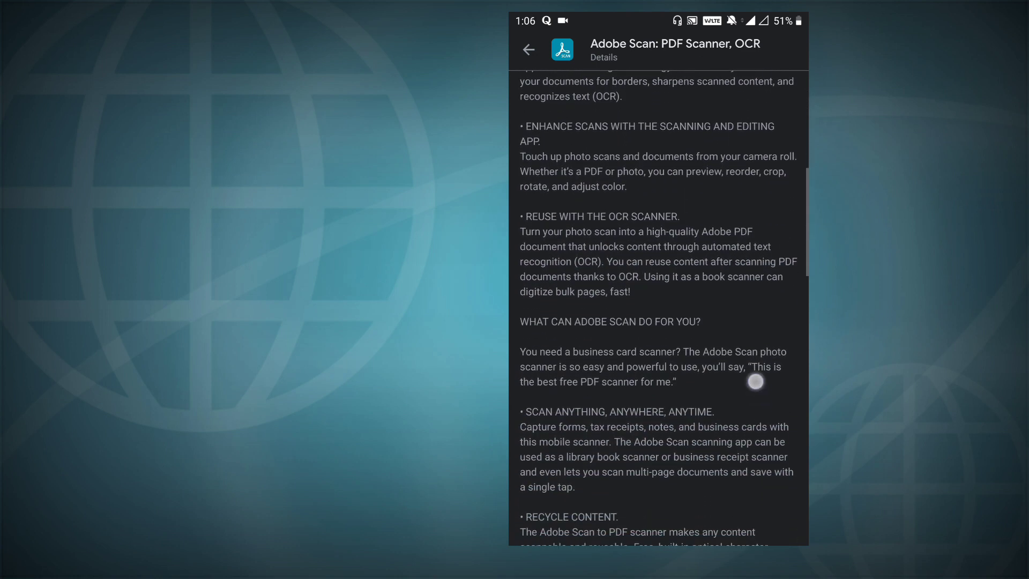
scroll(down, 3)
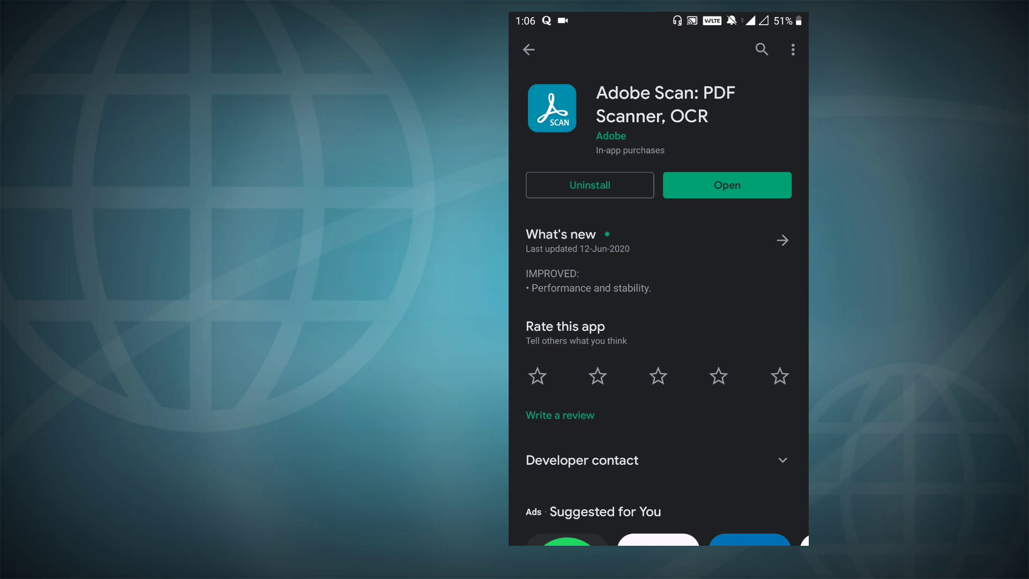
click(760, 50)
text(vf)
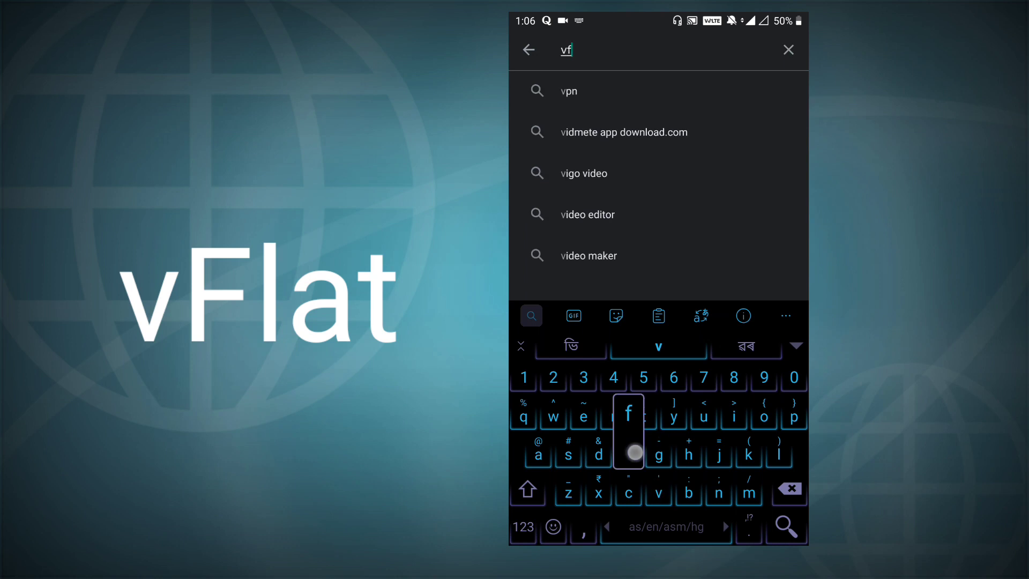
Step: Search for vFlat, open its listing, and scroll to its ratings and reviews
text(lay)
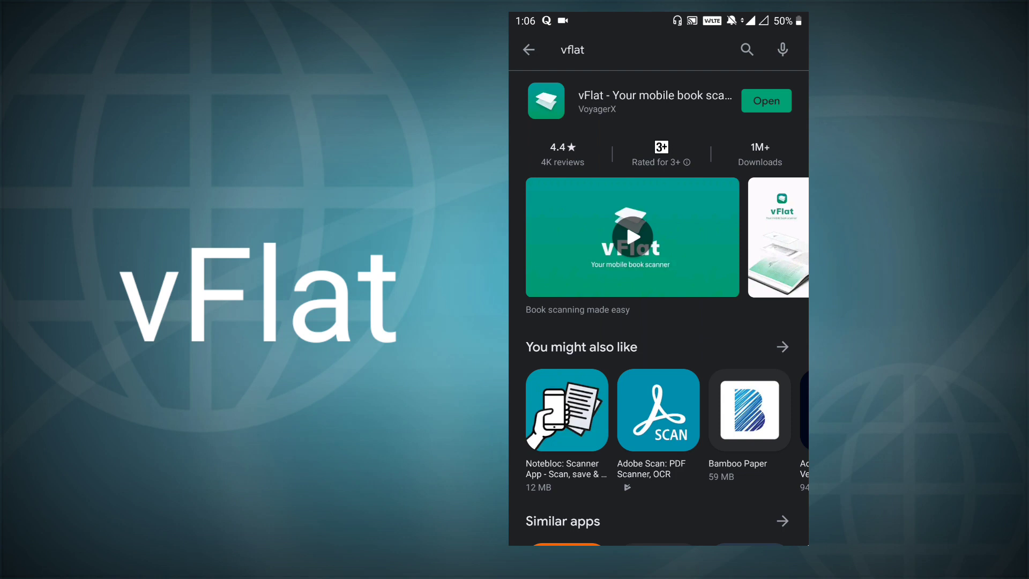
click(653, 100)
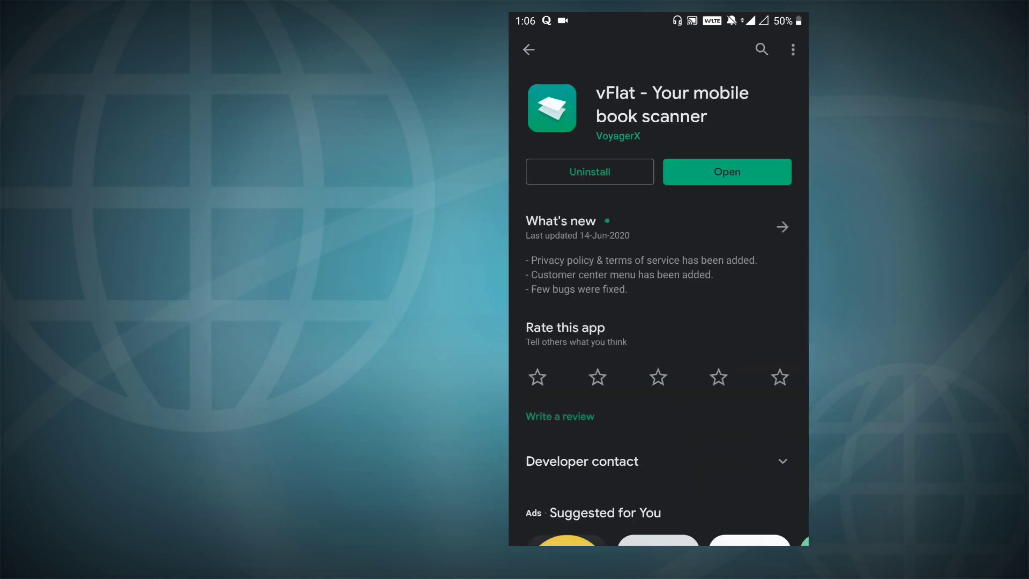
scroll(down, 3)
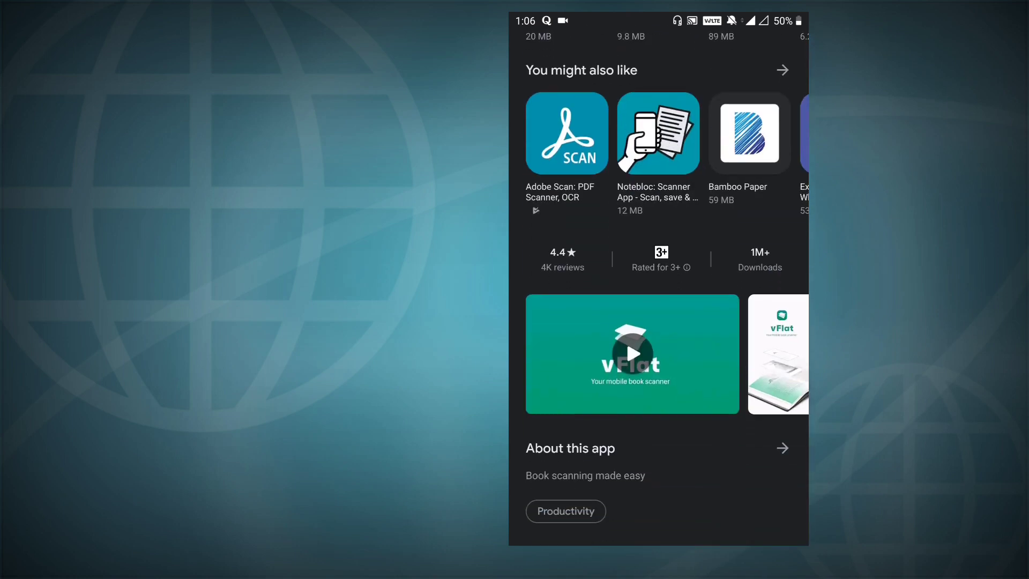
scroll(down, 3)
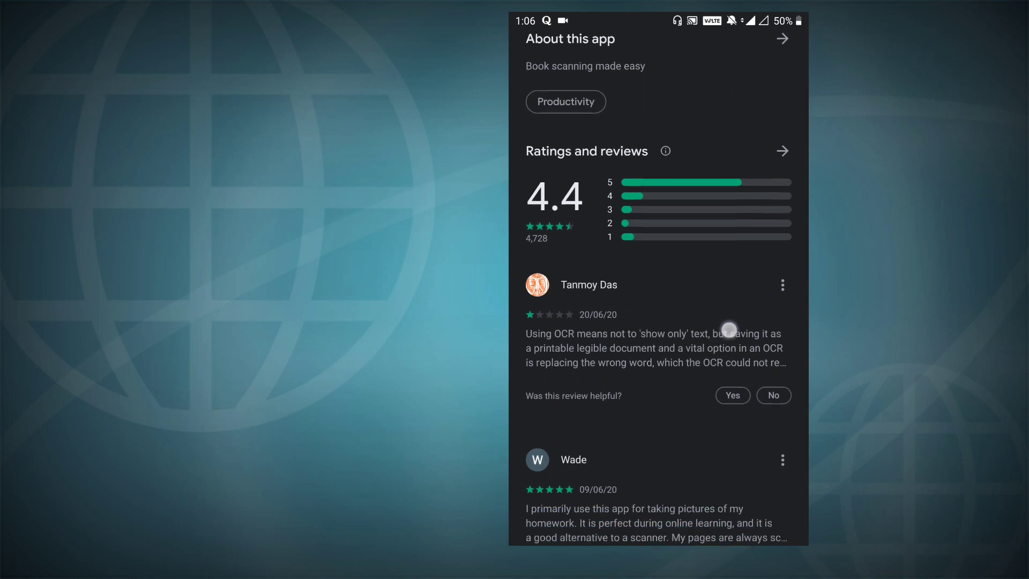
scroll(up, 3)
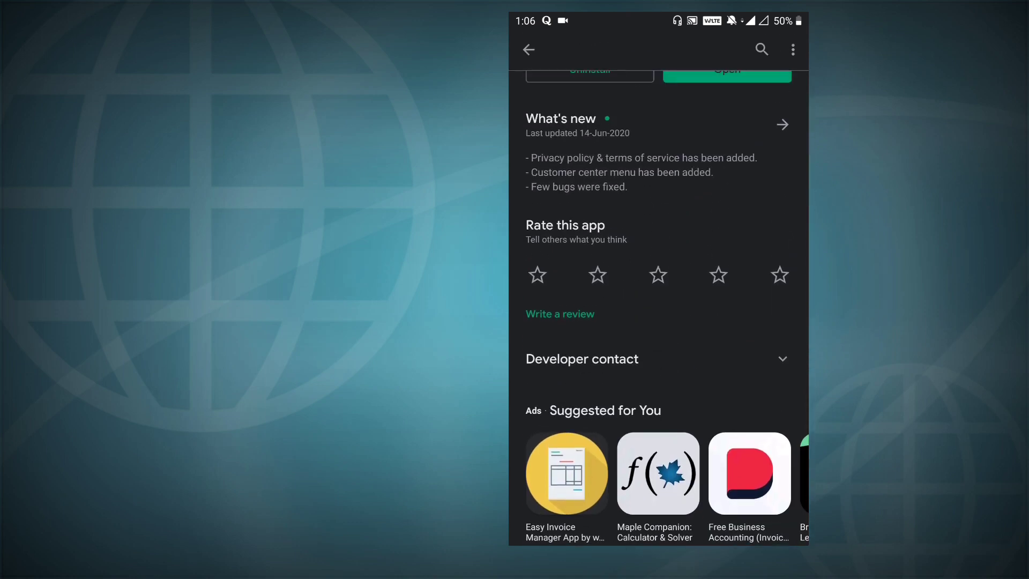